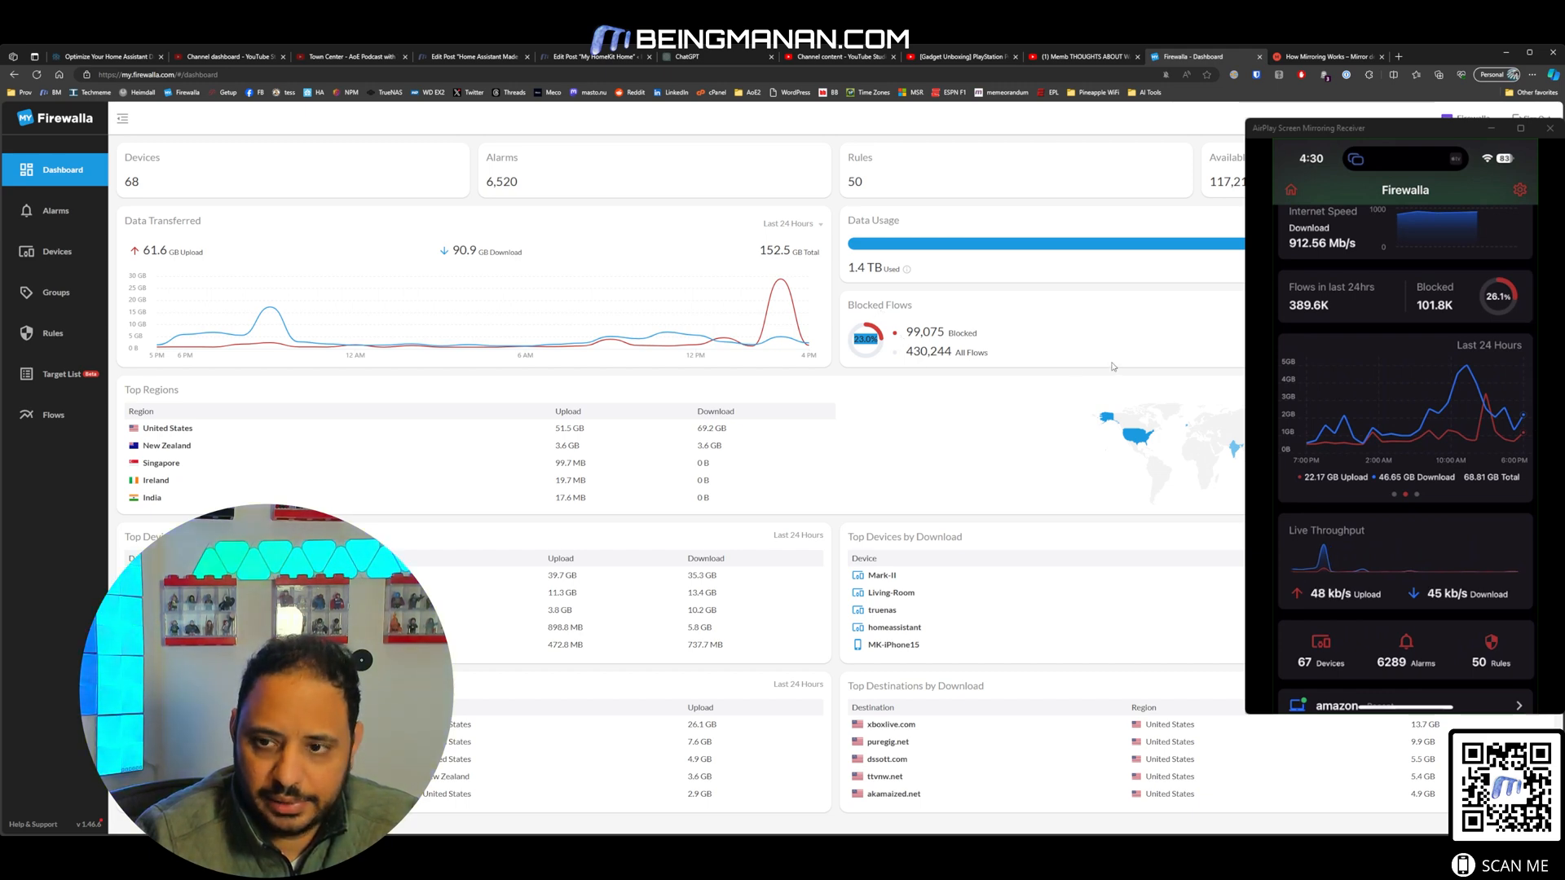
{"action": "mouse_move", "coordinate": [352, 267]}
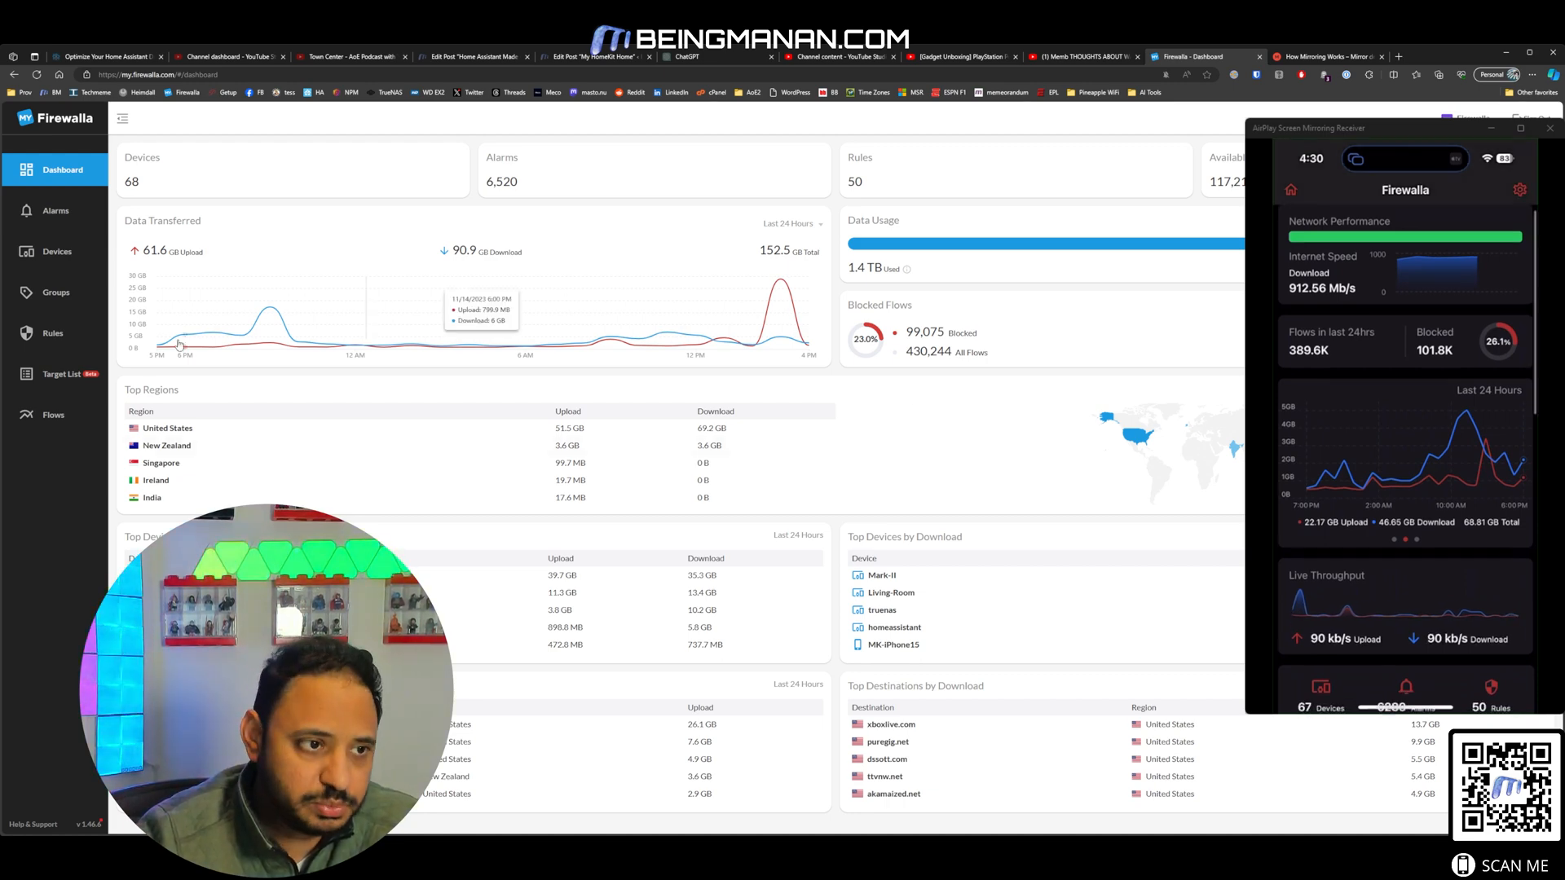
Step: Show the Devices list with IP addresses, vendors and online status
{"action": "left_click", "coordinate": [57, 251]}
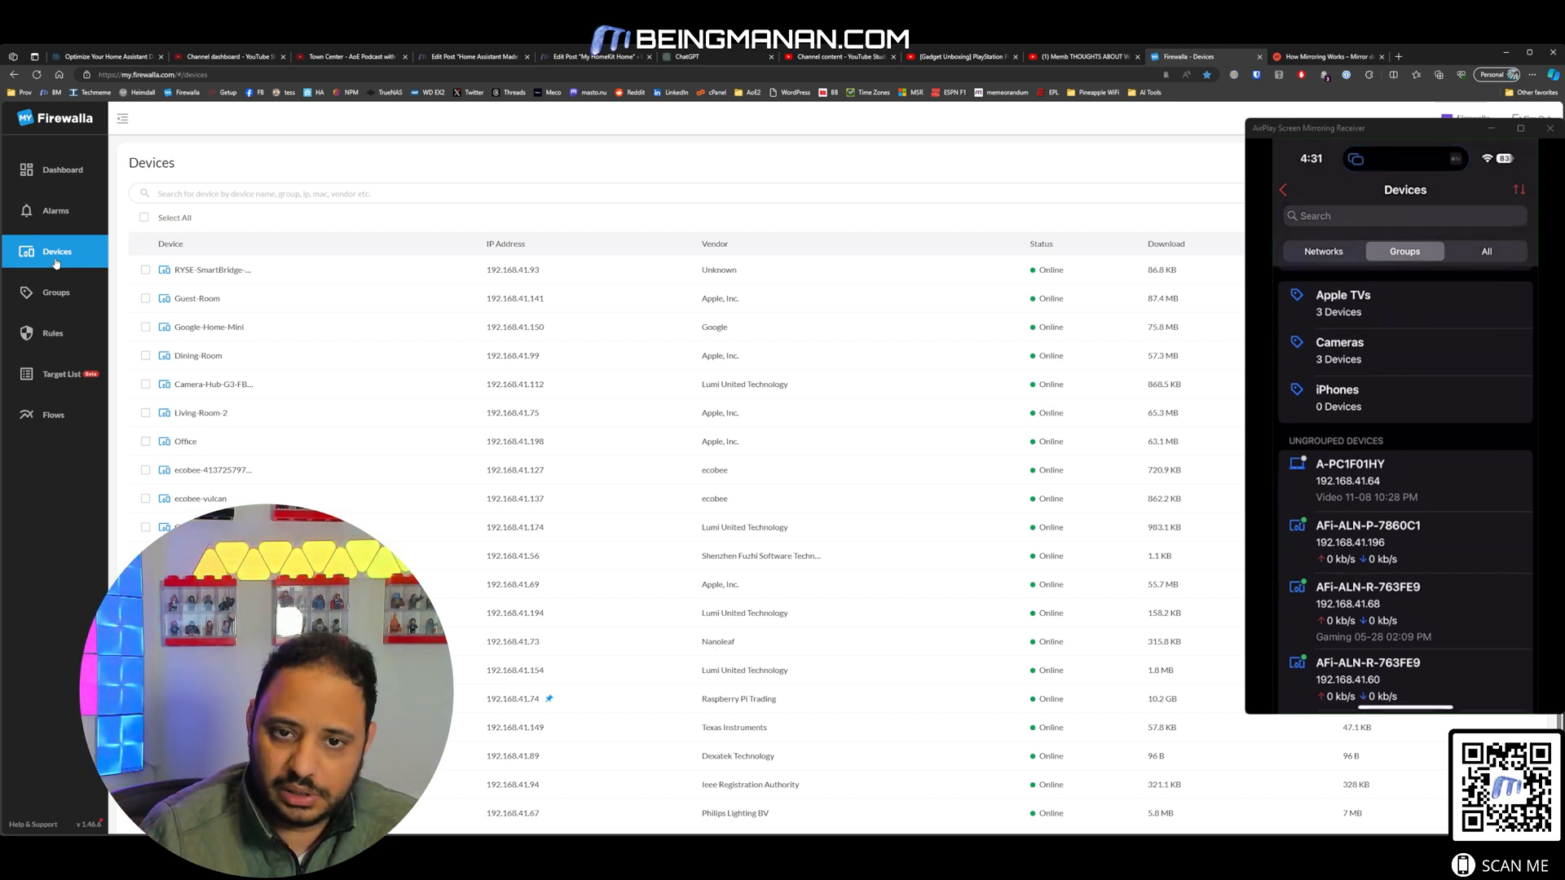
Step: Show the Target List of blocklists such as Crypto List and Tor Exit Nodes with target counts
{"action": "scroll", "scroll_direction": "down", "scroll_amount": 3}
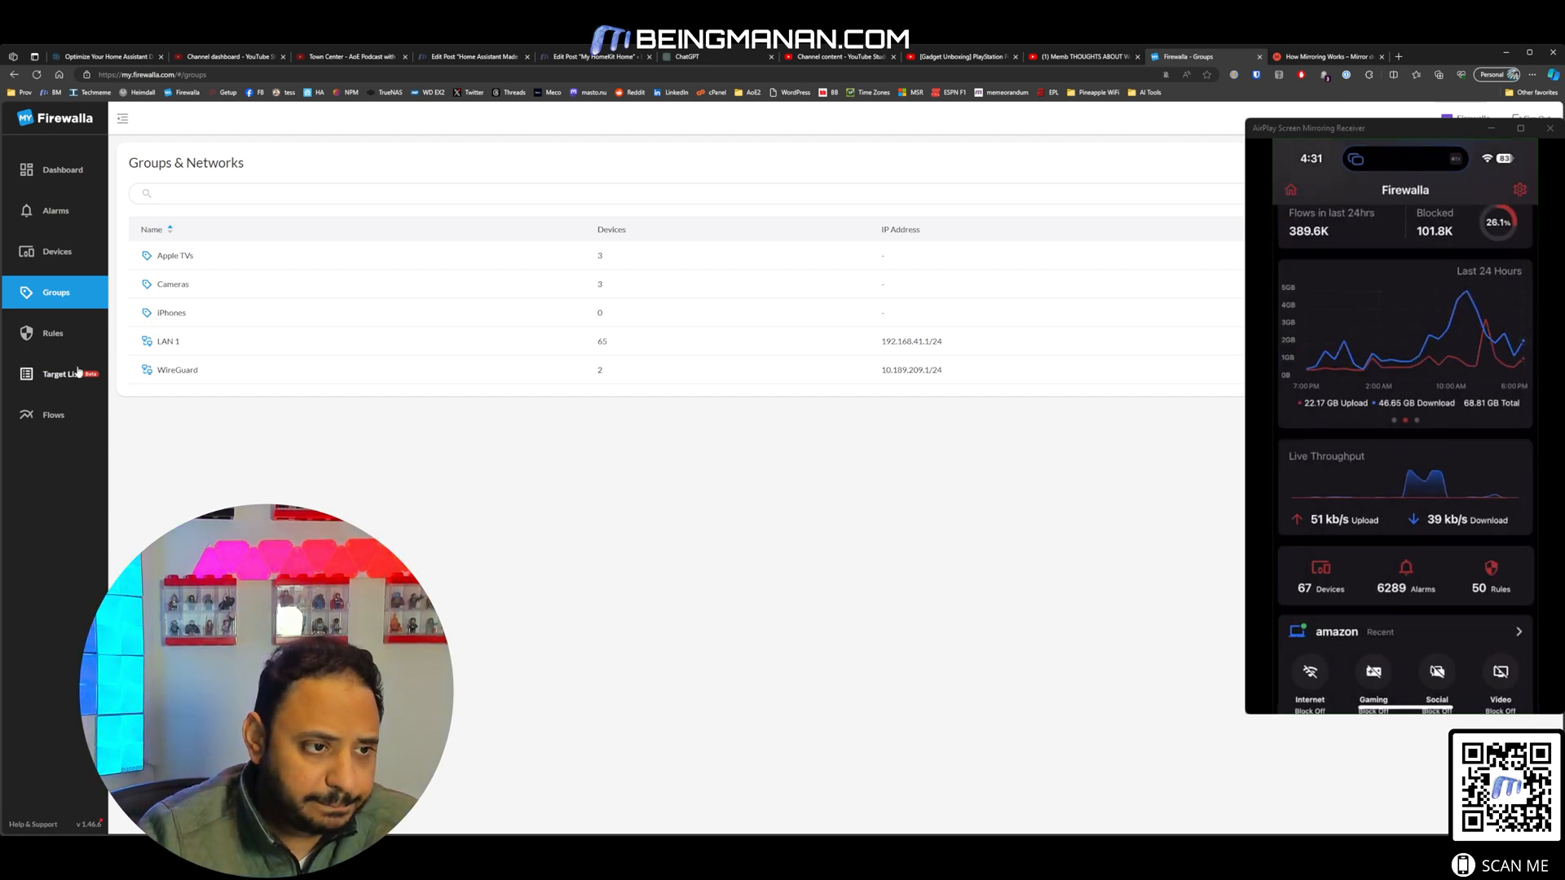
{"action": "left_click", "coordinate": [57, 373]}
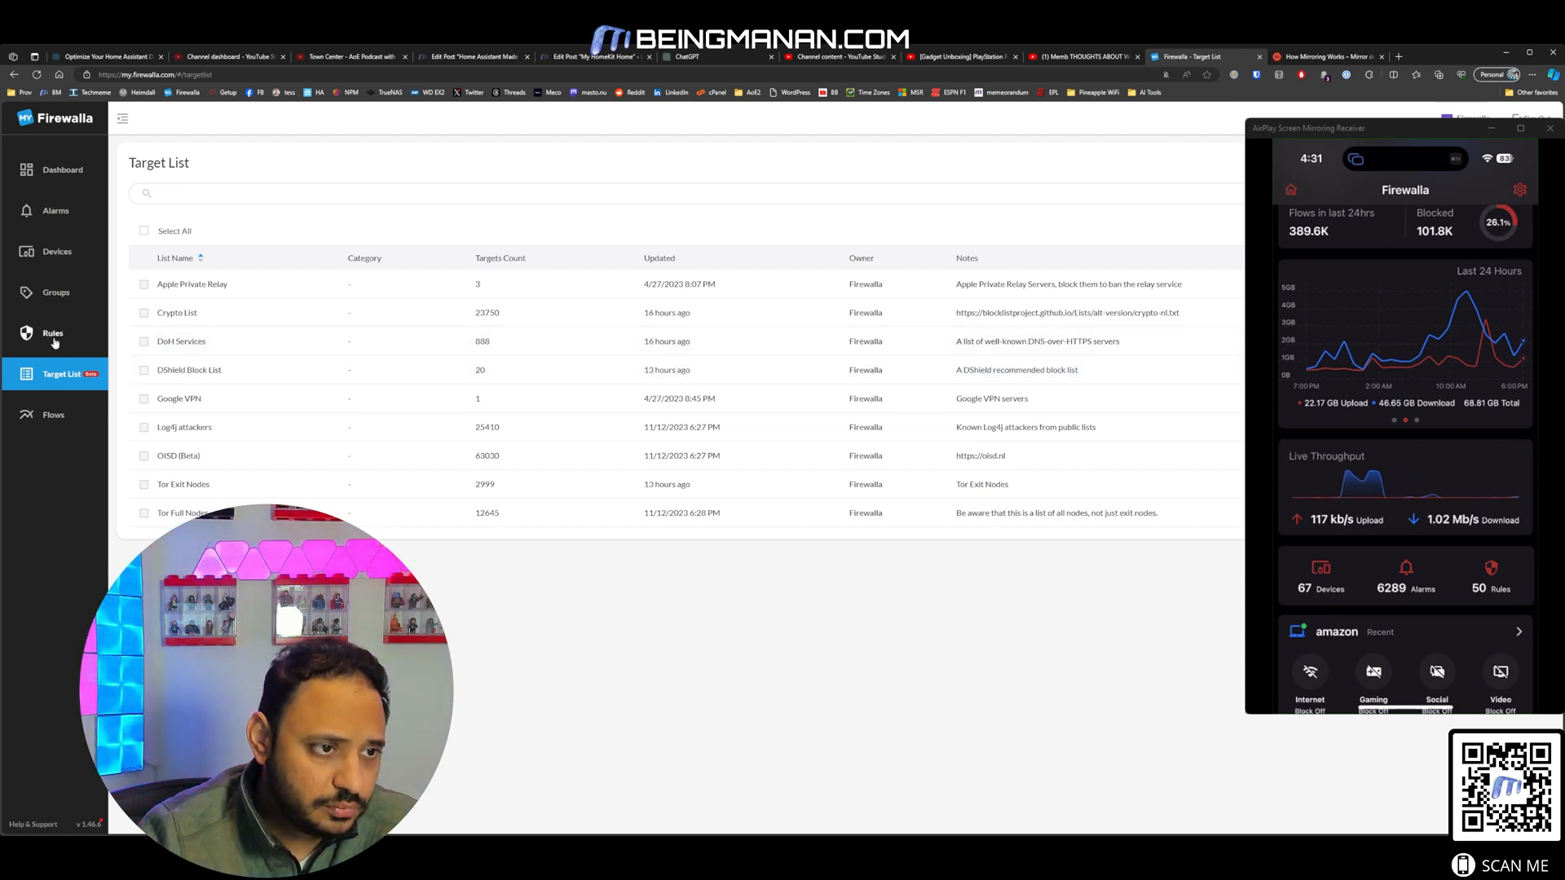
Step: Show the Rules list of allow and block rules, including Log4j attacker target-list blocks
{"action": "left_click", "coordinate": [52, 333]}
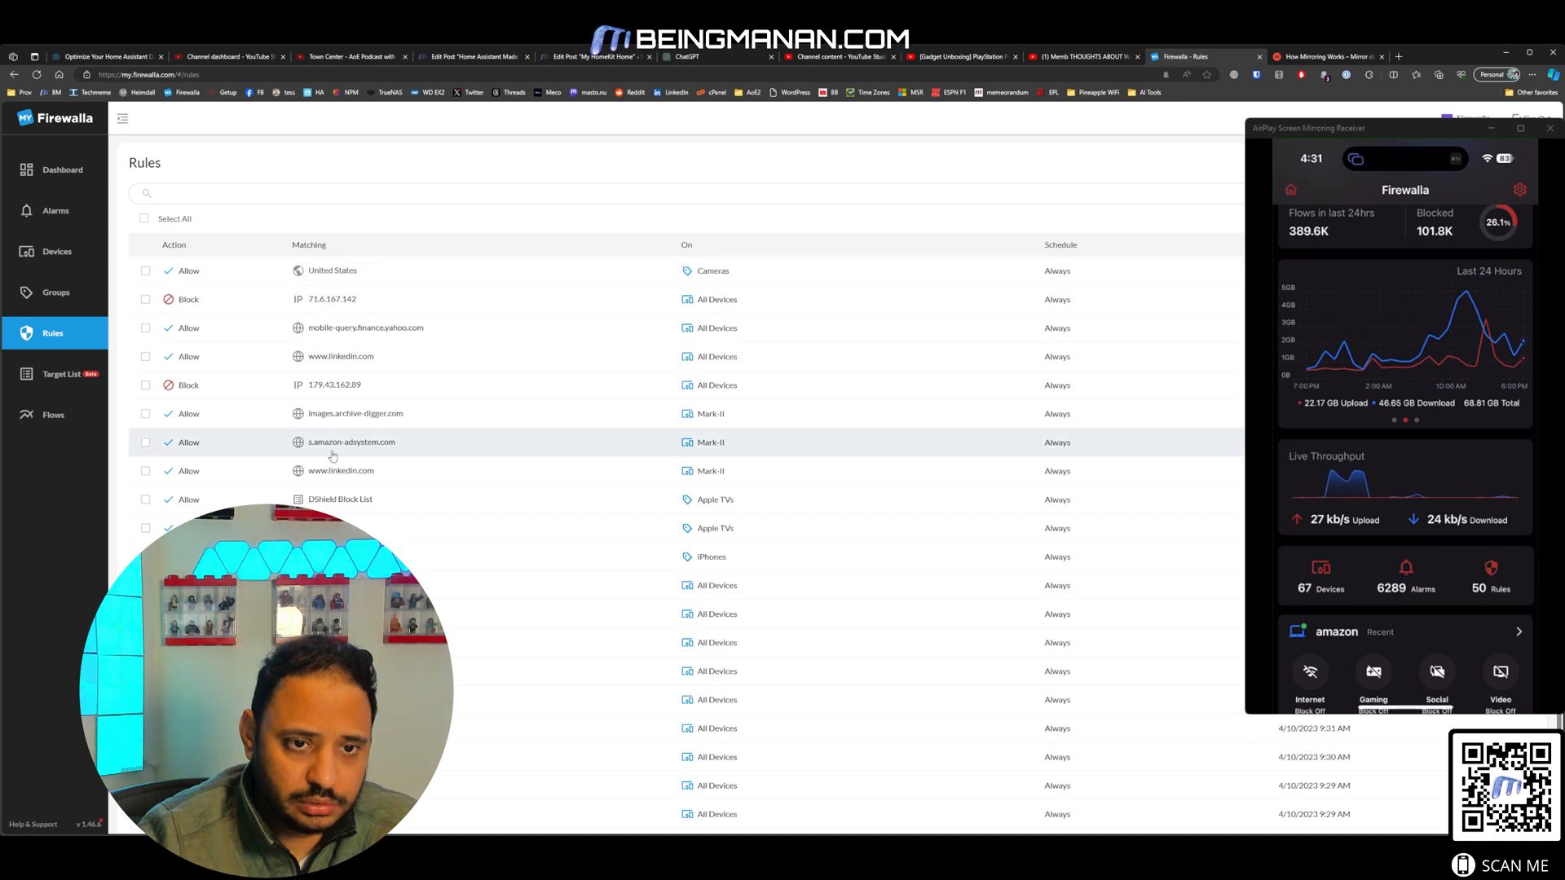
{"action": "scroll", "scroll_direction": "down", "scroll_amount": 3}
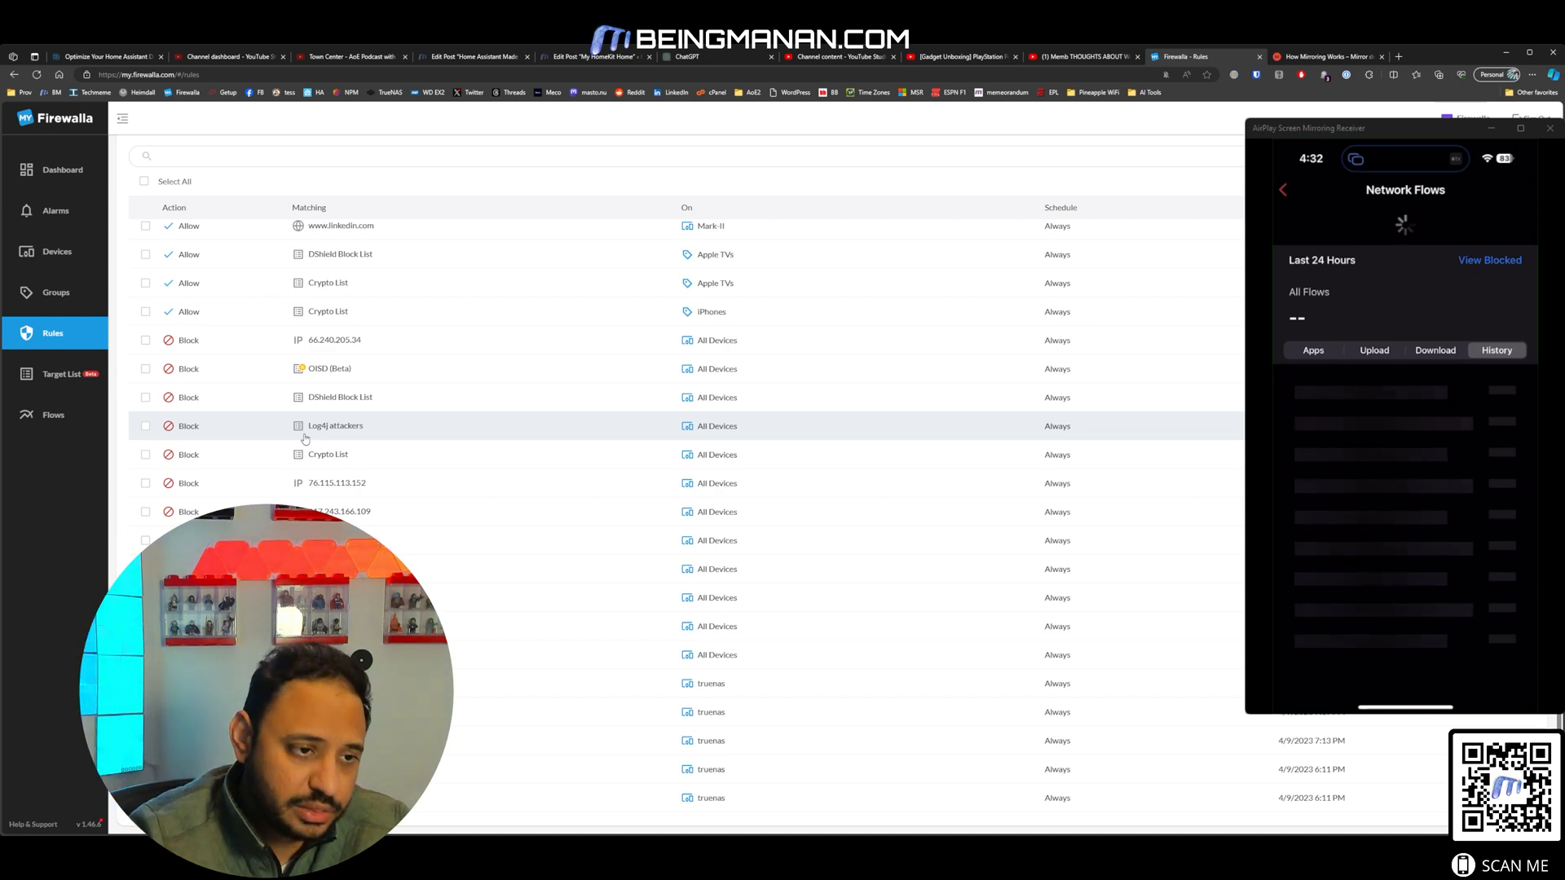
Step: Show the Alarms page with a Gaming Activity alarm's device and host details, then return the phone home
{"action": "left_click", "coordinate": [62, 170]}
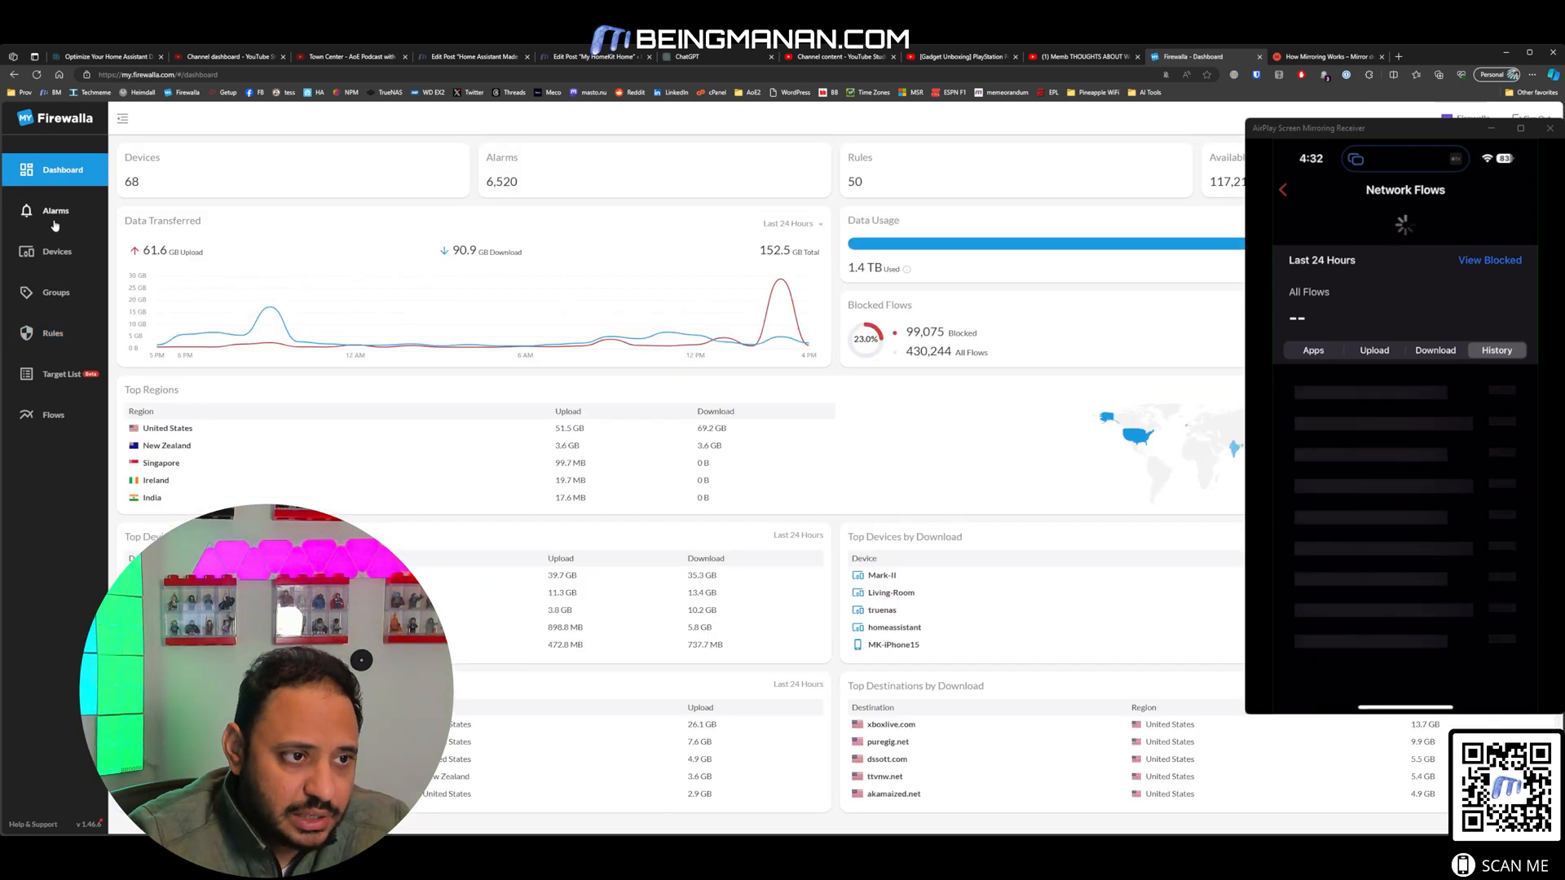
{"action": "left_click", "coordinate": [53, 210]}
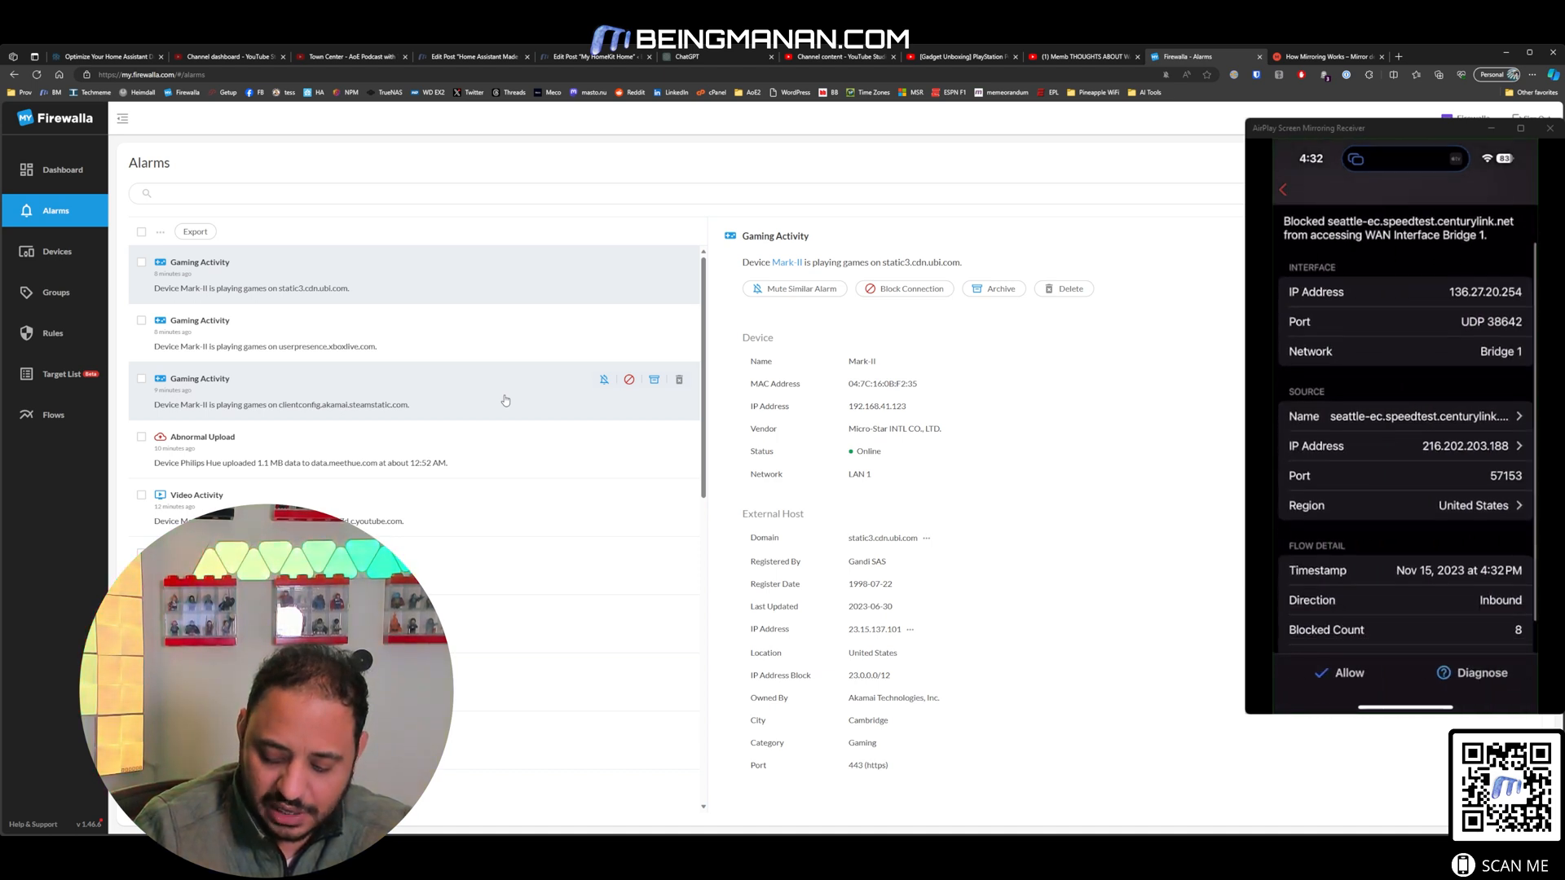
{"action": "left_click", "coordinate": [1480, 672]}
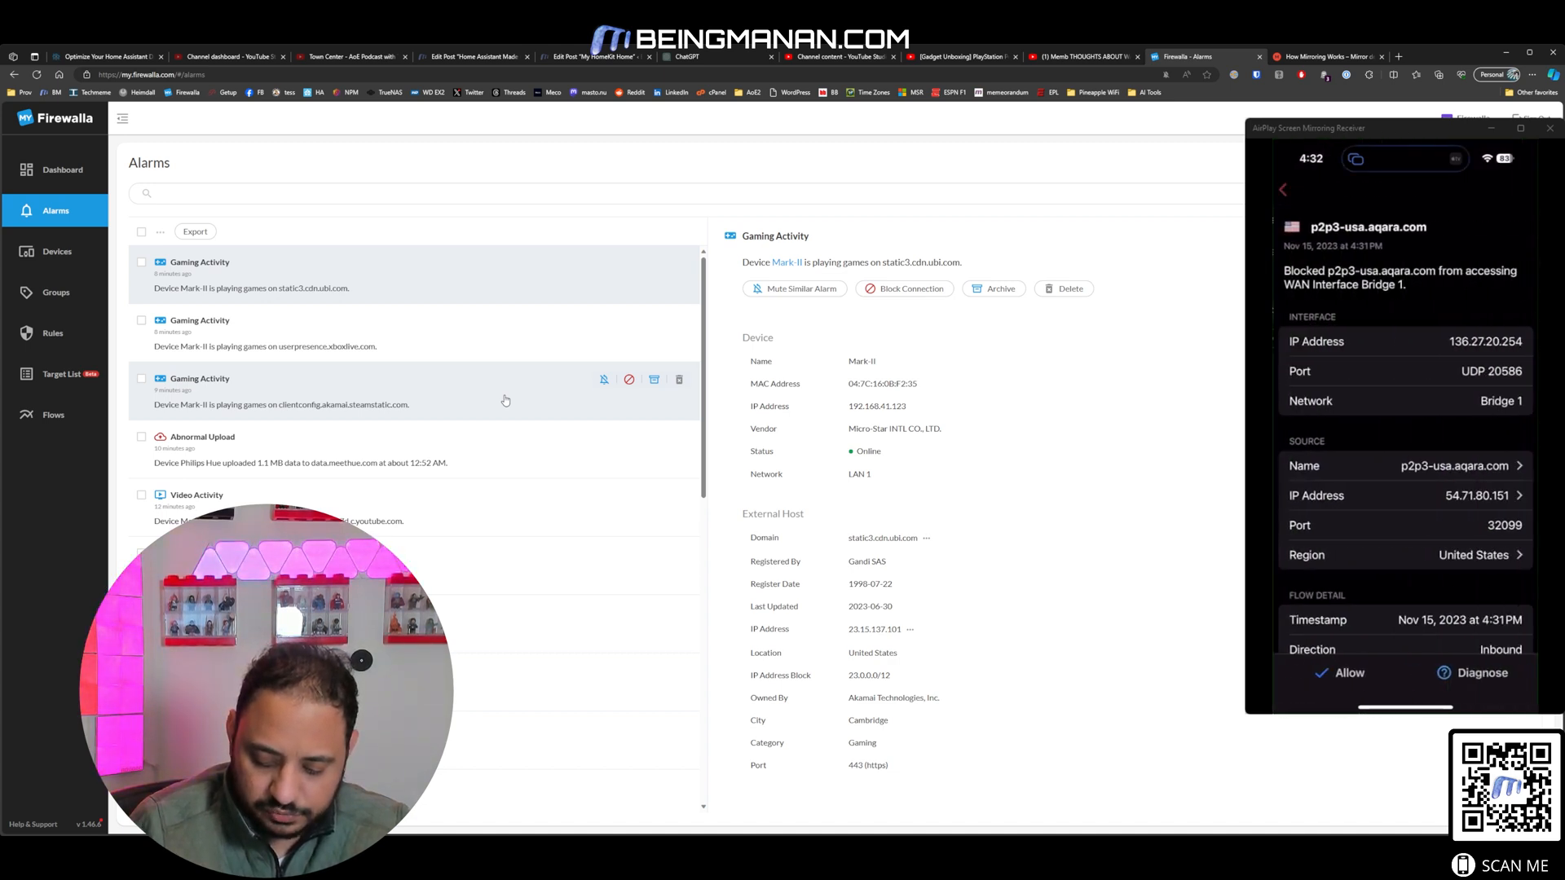
{"action": "left_click", "coordinate": [1483, 672]}
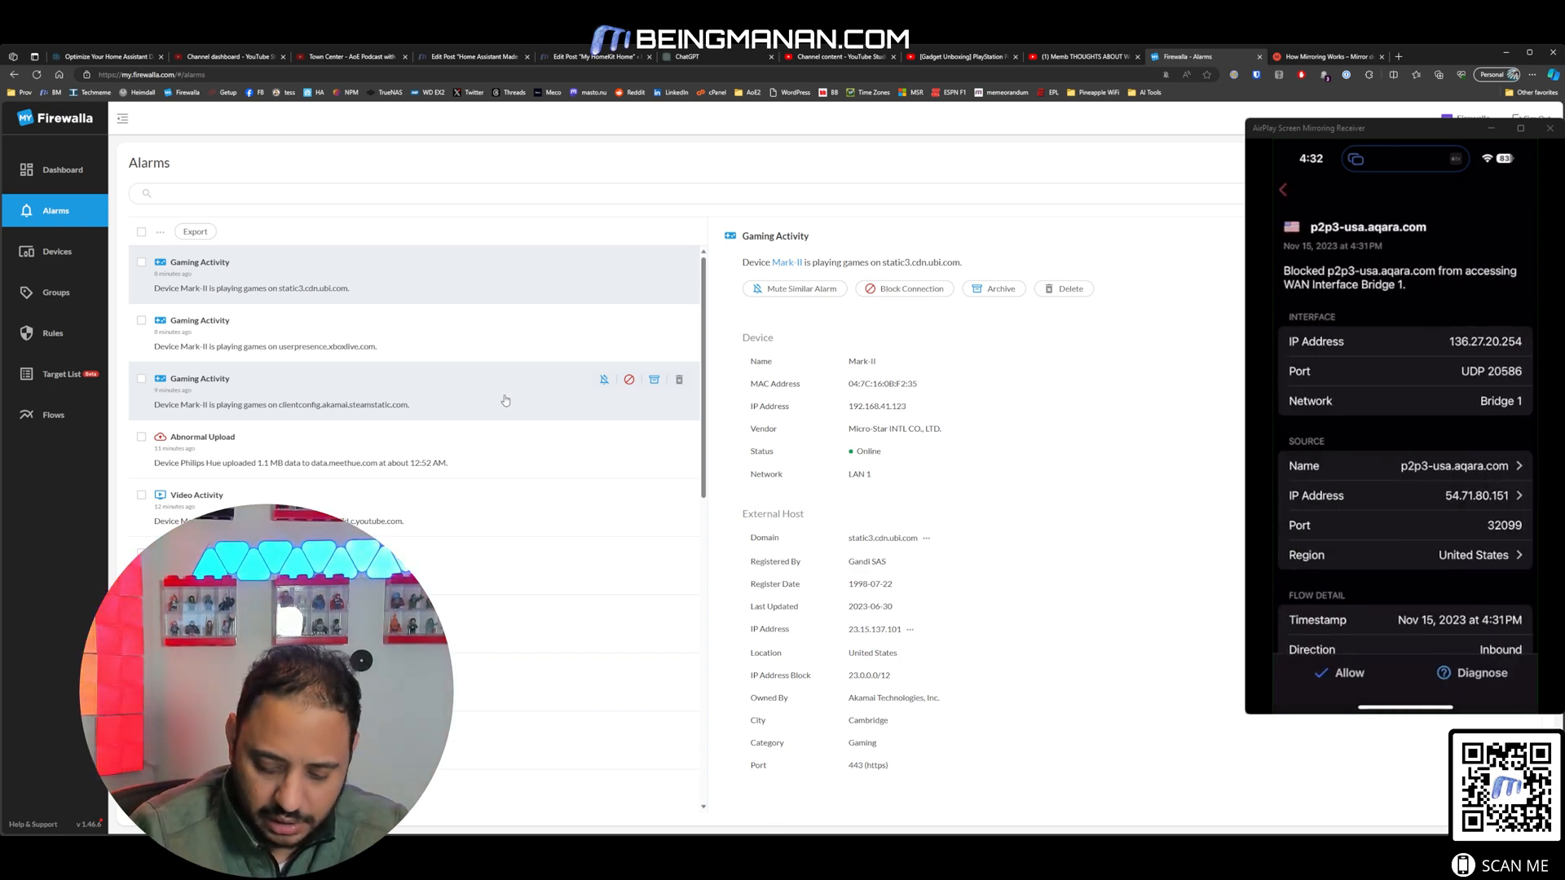
{"action": "left_click", "coordinate": [1283, 189]}
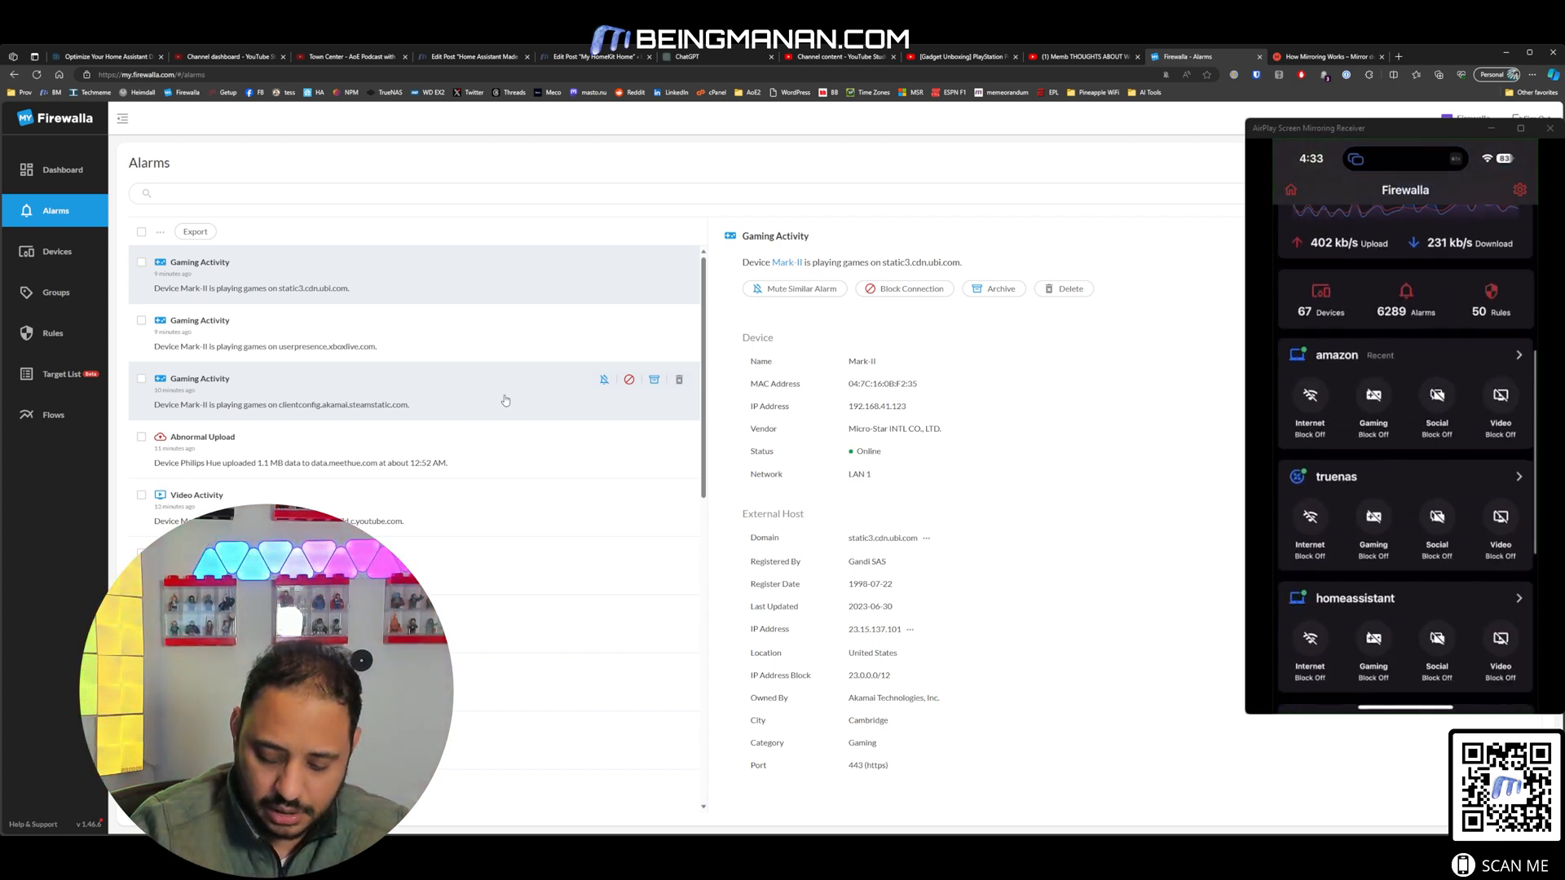
Step: Review the homeassistant device's feature grid on the phone and return the web portal to the Dashboard
{"action": "scroll", "scroll_direction": "down", "scroll_amount": 3}
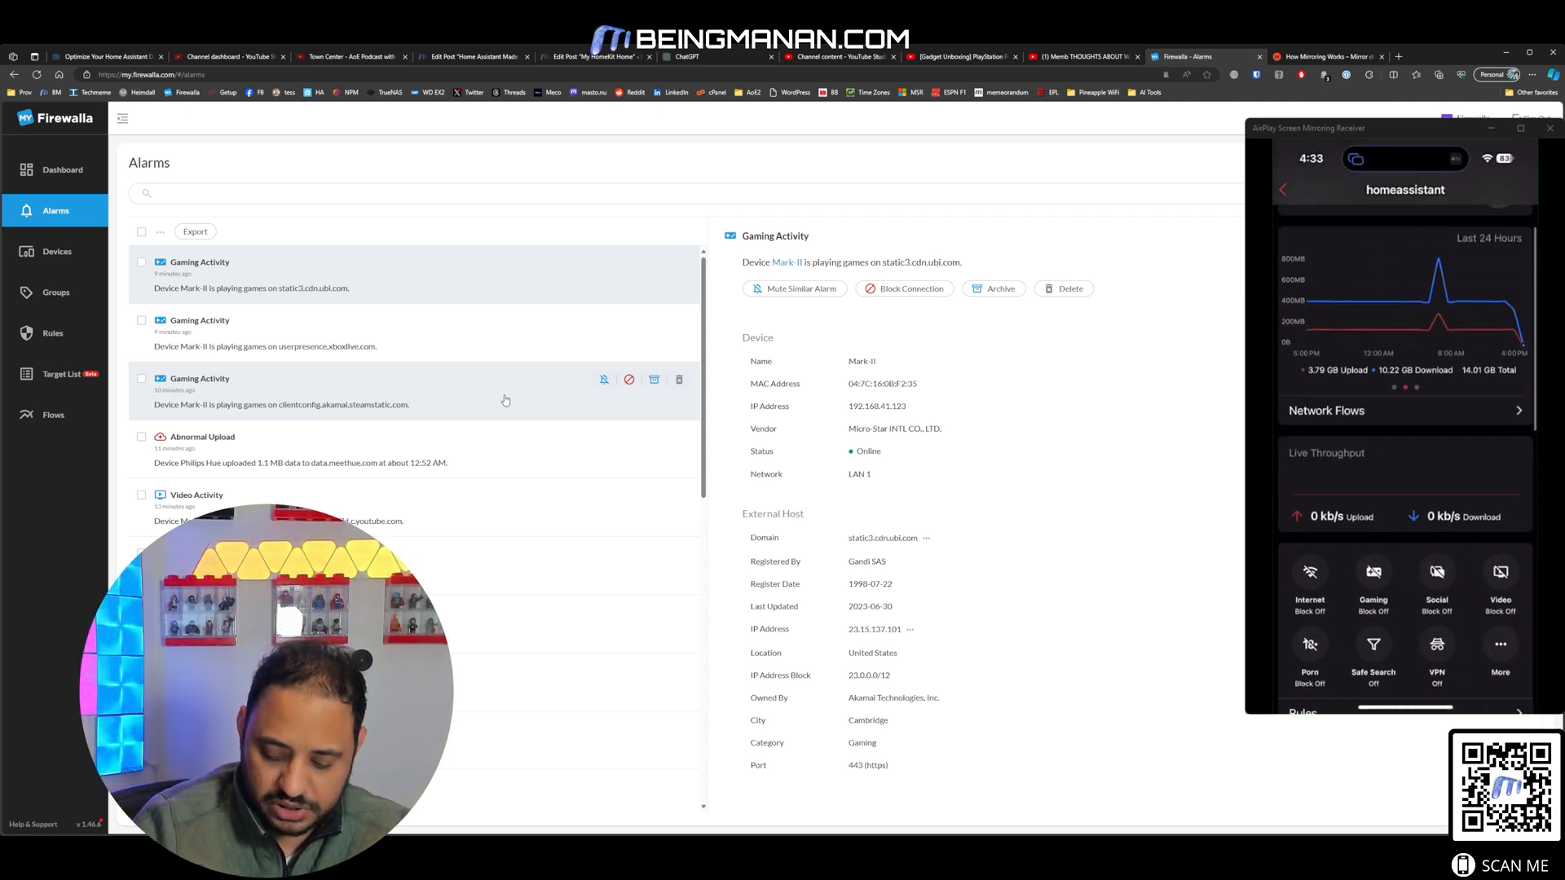
{"action": "scroll", "scroll_direction": "down", "scroll_amount": 3}
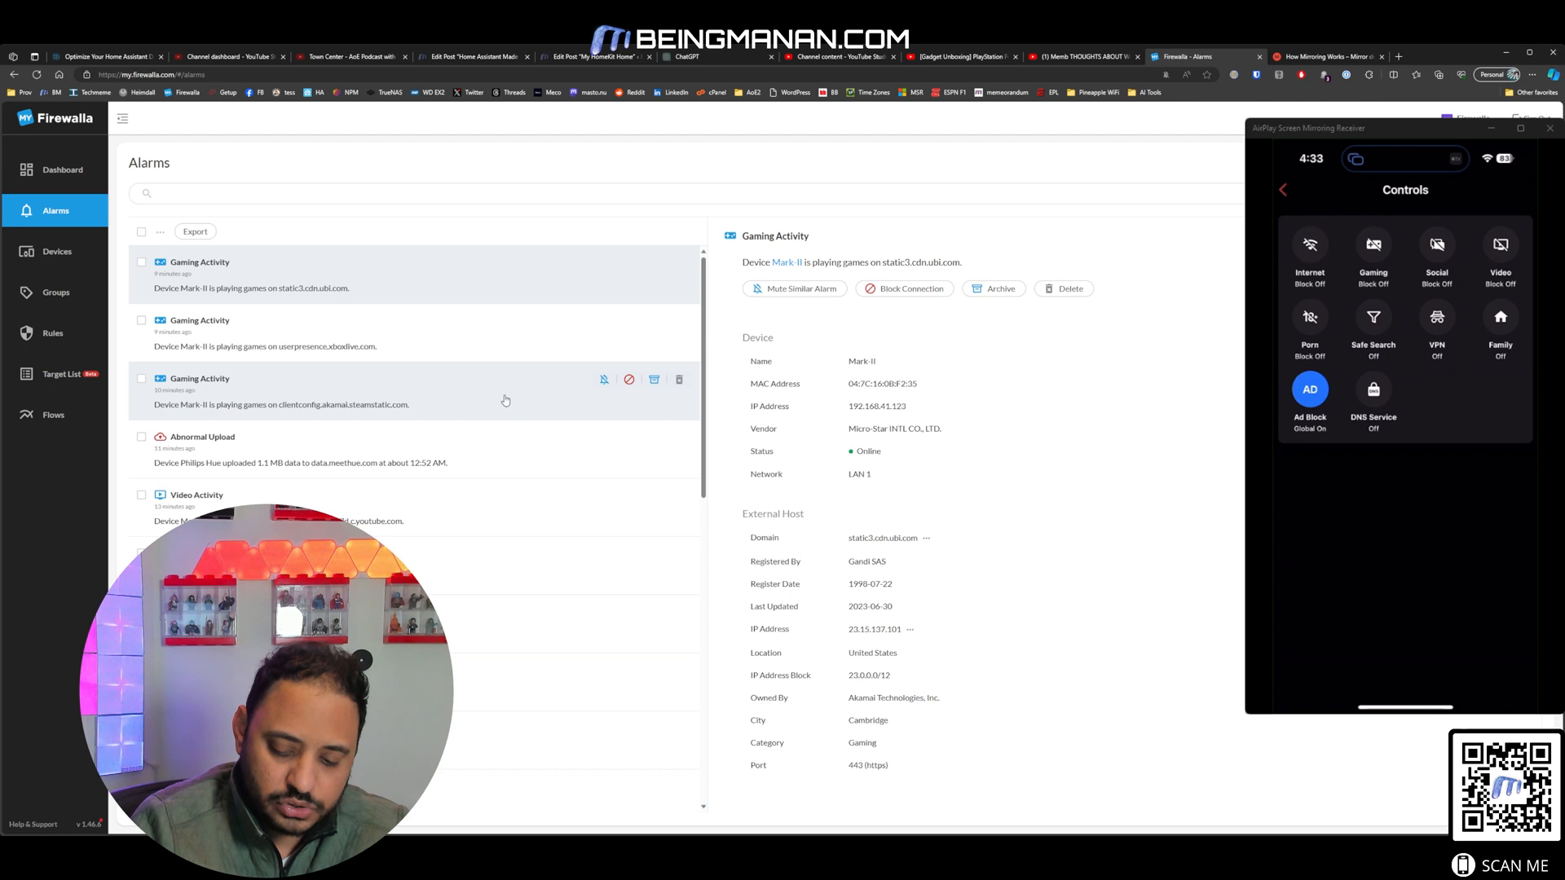
{"action": "left_click", "coordinate": [1281, 189]}
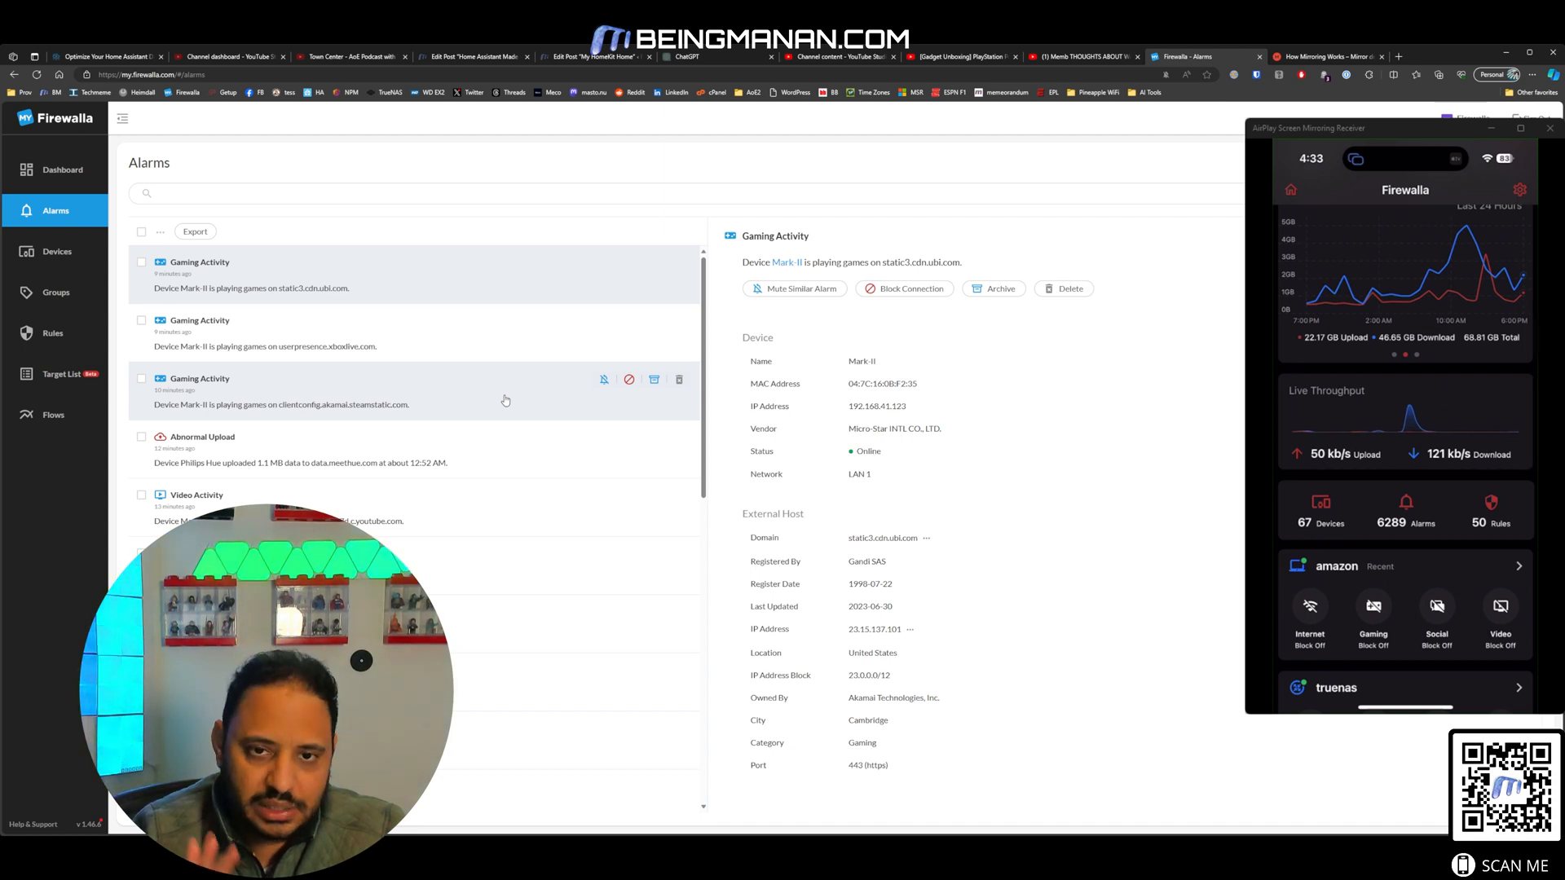
{"action": "left_click", "coordinate": [62, 170]}
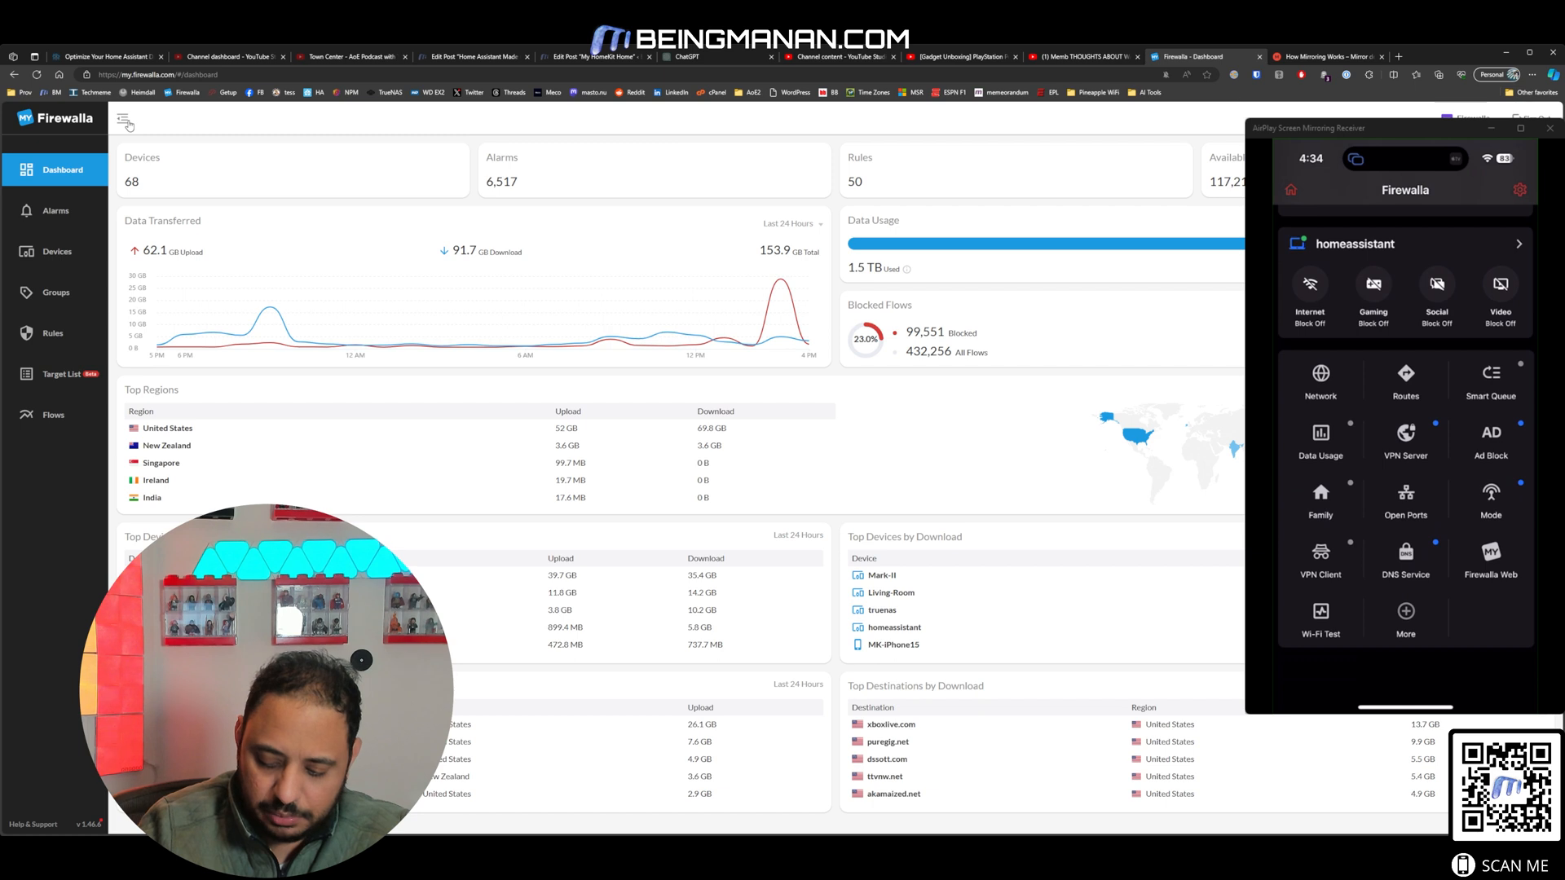
Step: Review Mode and Data Usage with its Apply To networks, reaching the WireGuard Firewalla Home profile
{"action": "left_click", "coordinate": [1489, 499]}
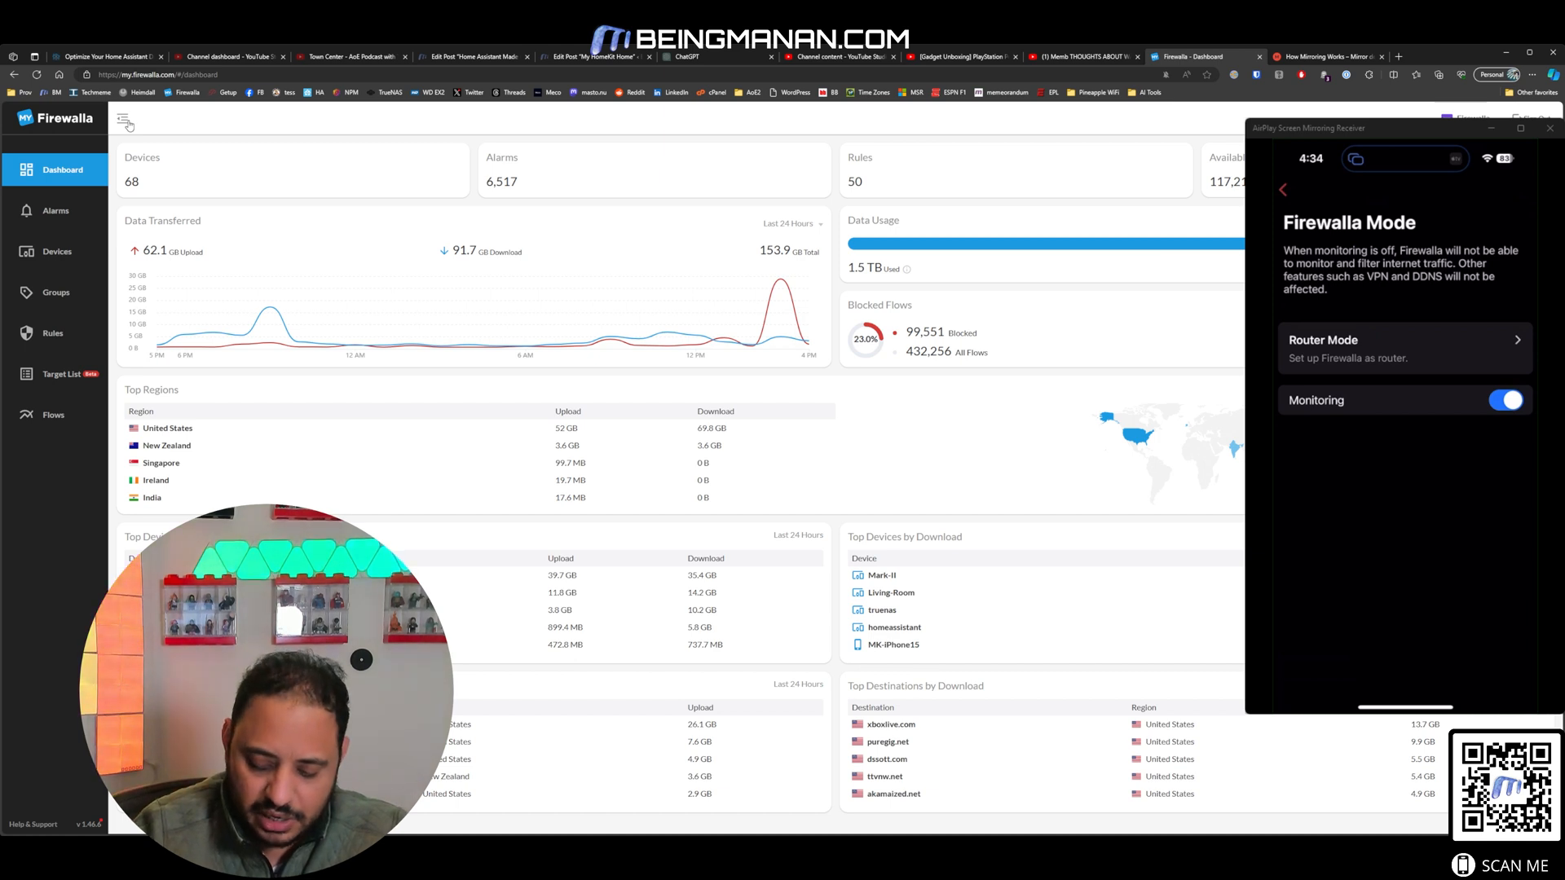
{"action": "left_click", "coordinate": [1283, 189]}
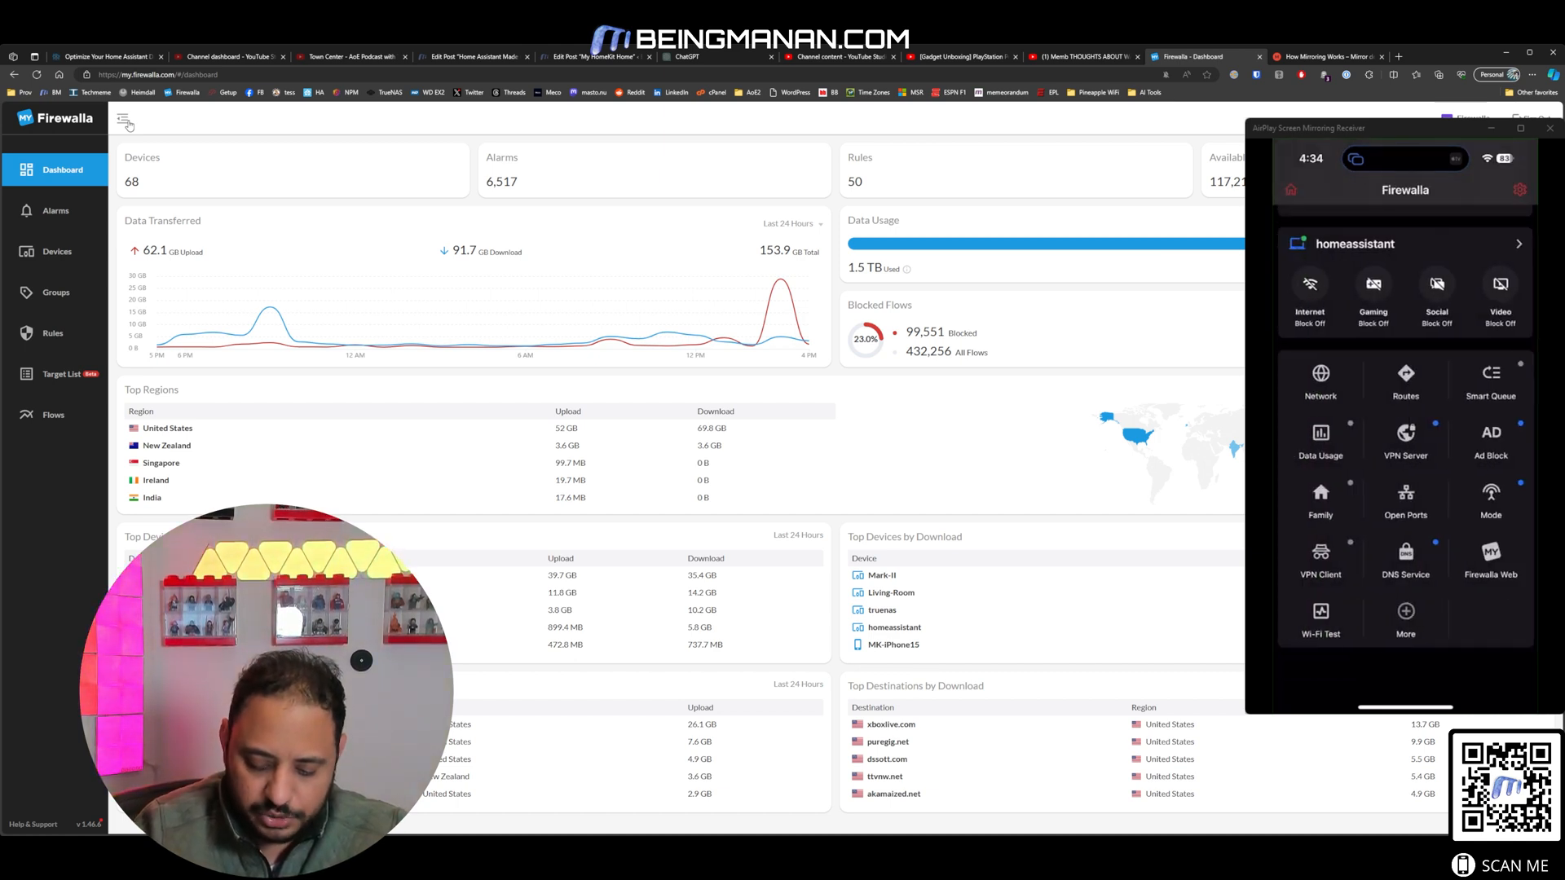
{"action": "left_click", "coordinate": [1321, 438]}
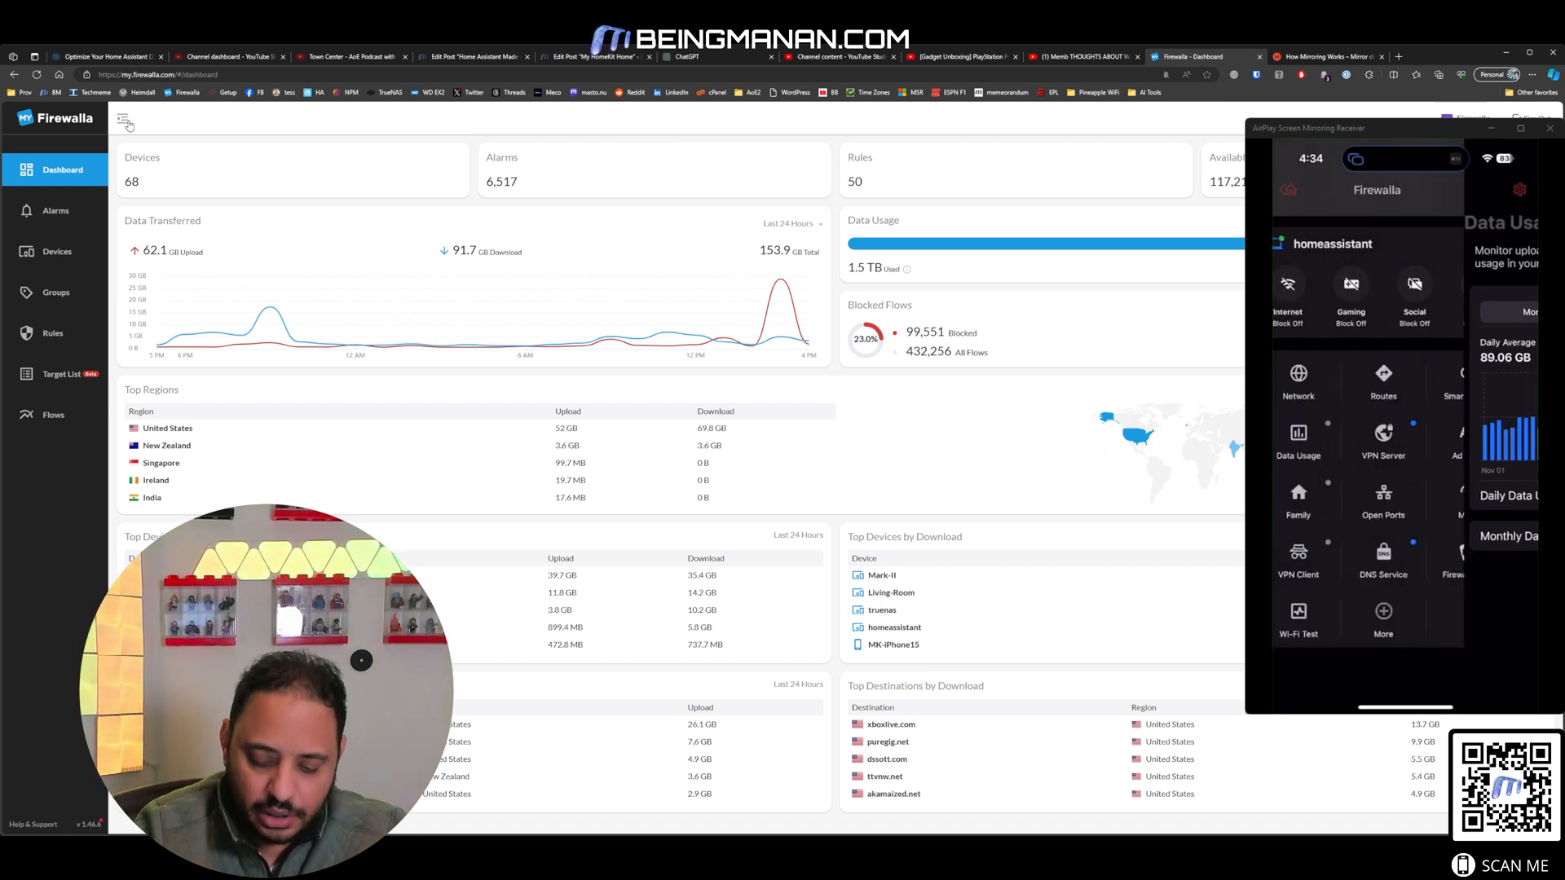
{"action": "left_click", "coordinate": [1297, 560]}
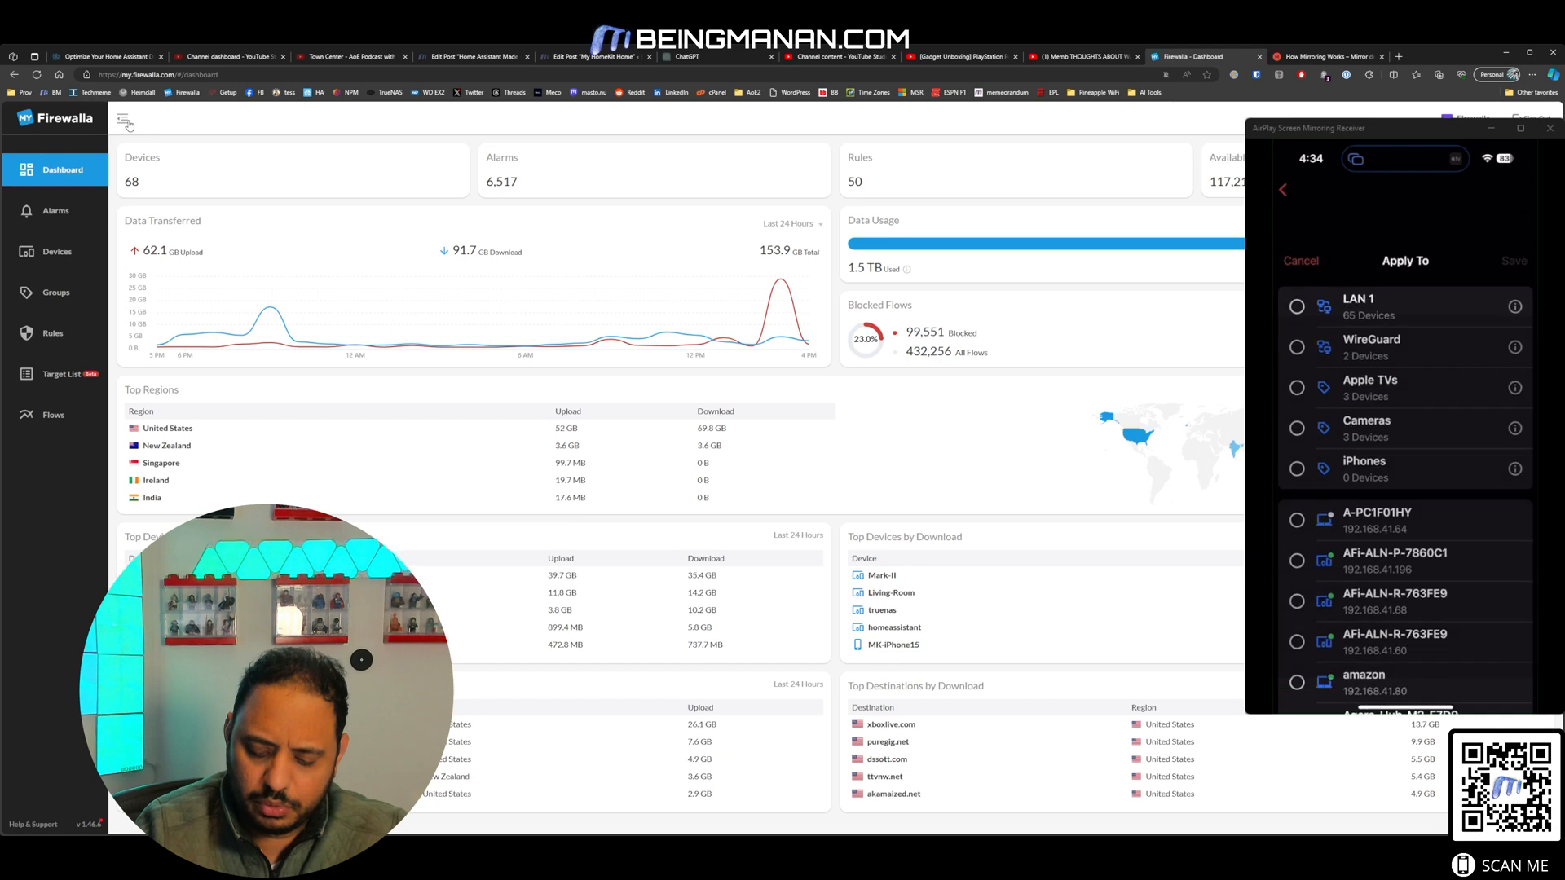
{"action": "scroll", "scroll_direction": "down", "scroll_amount": 3}
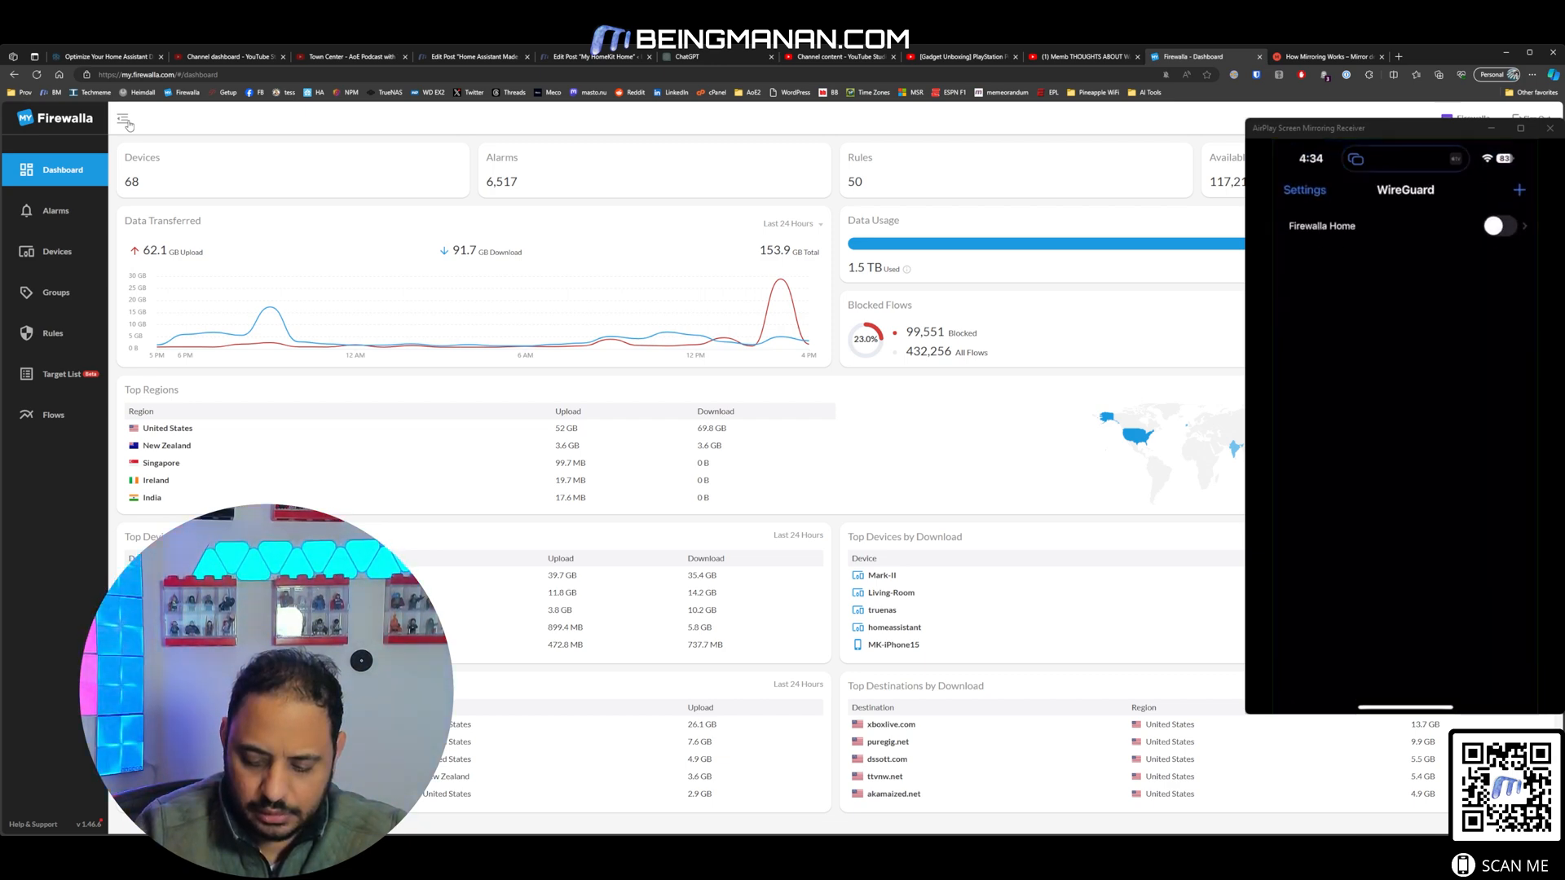
Step: Review the WireGuard server setup, then show DNS Service with DNS over HTTPS on for 2 devices
{"action": "left_click", "coordinate": [1500, 225]}
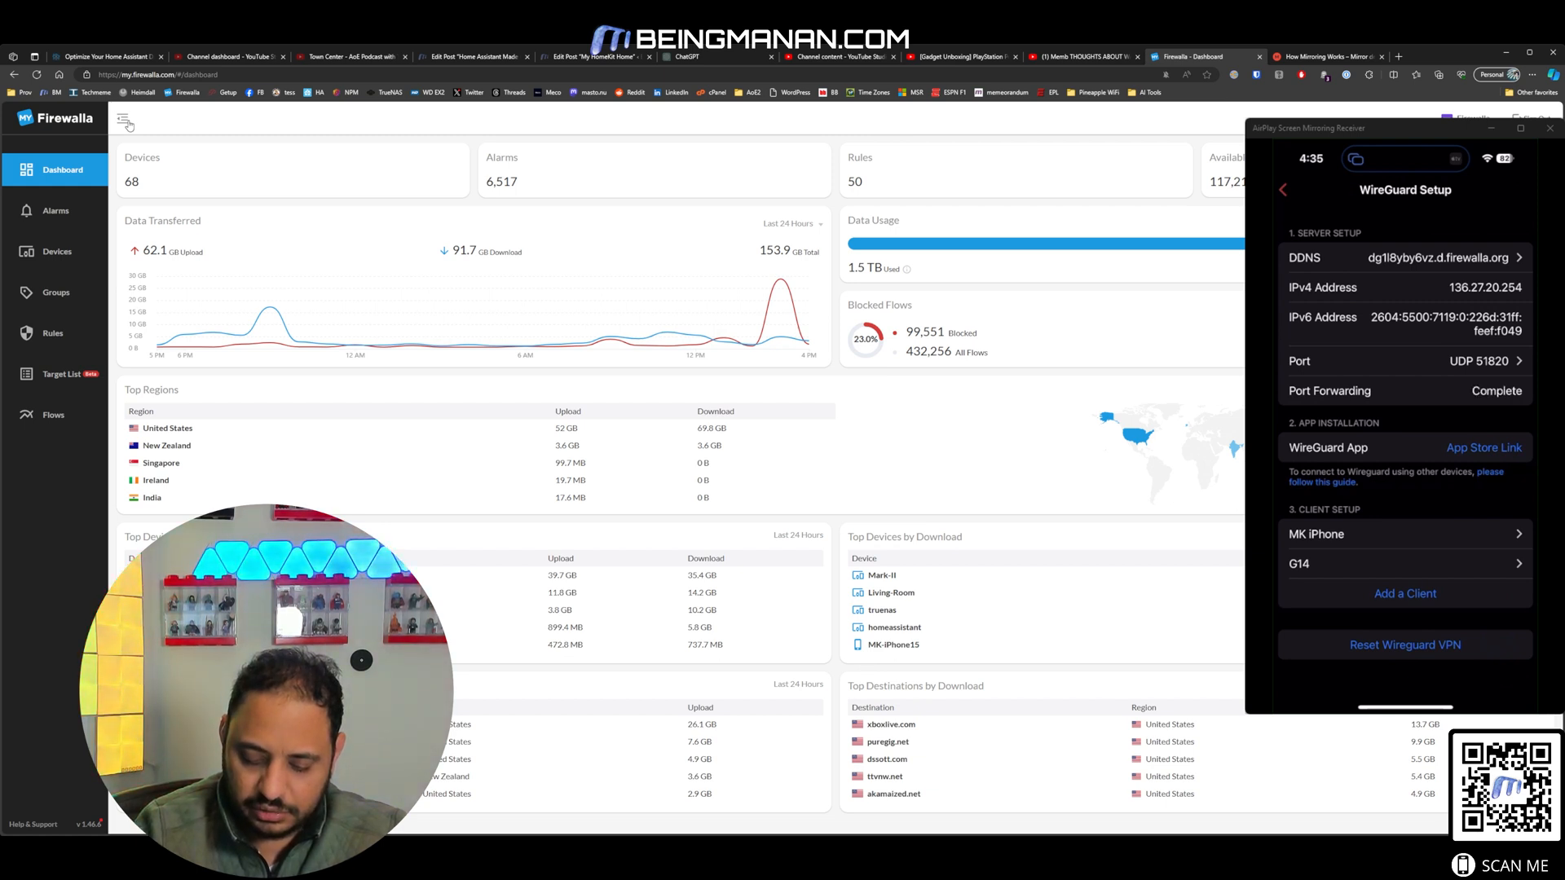
{"action": "left_click", "coordinate": [1281, 190]}
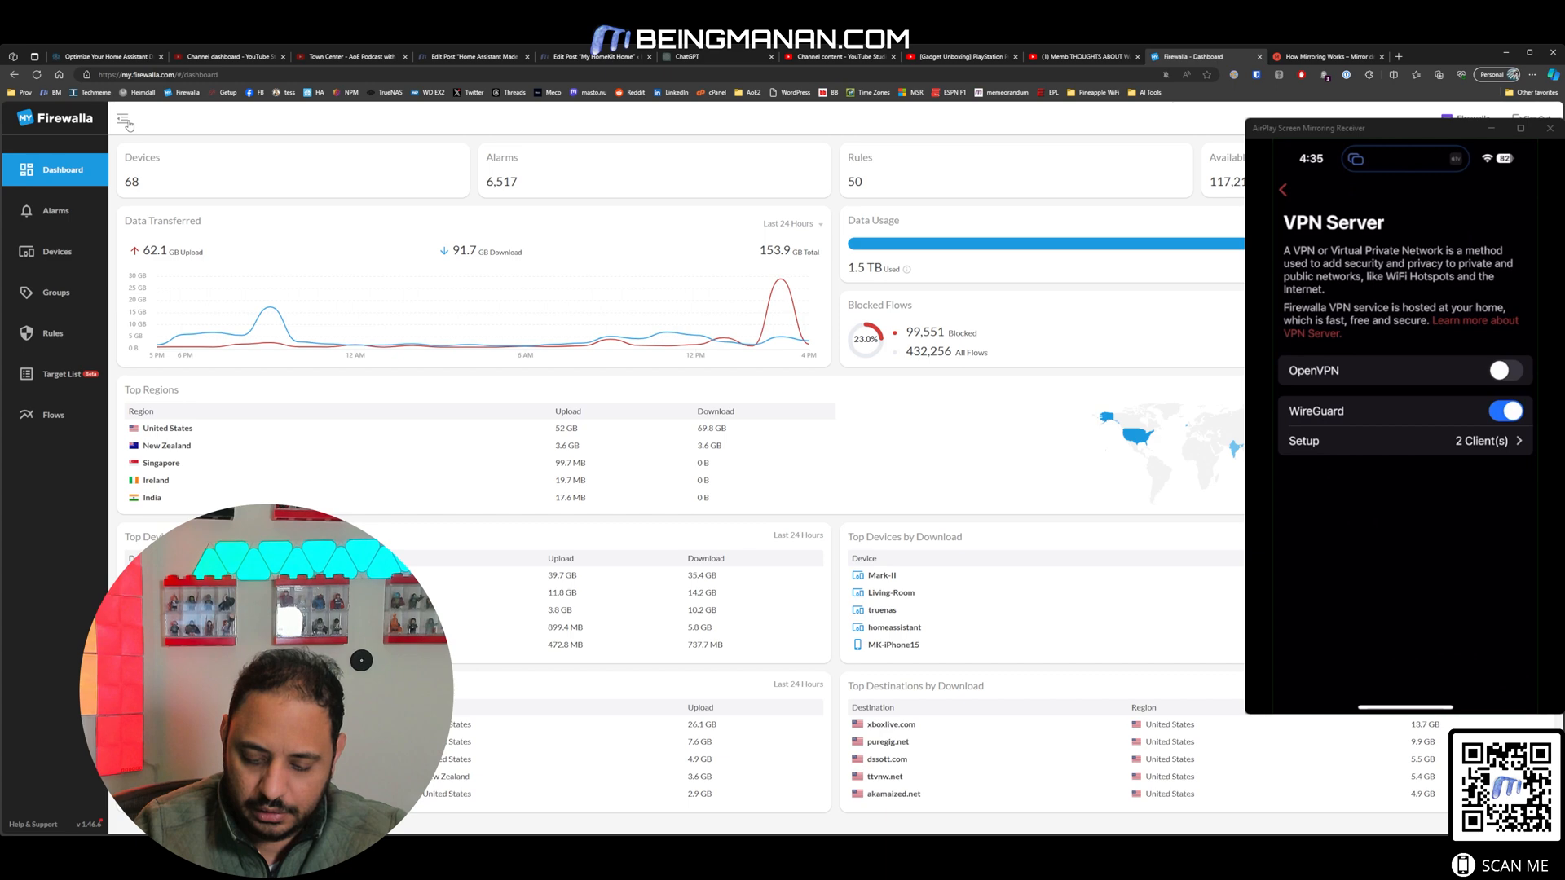
{"action": "left_click", "coordinate": [1281, 189]}
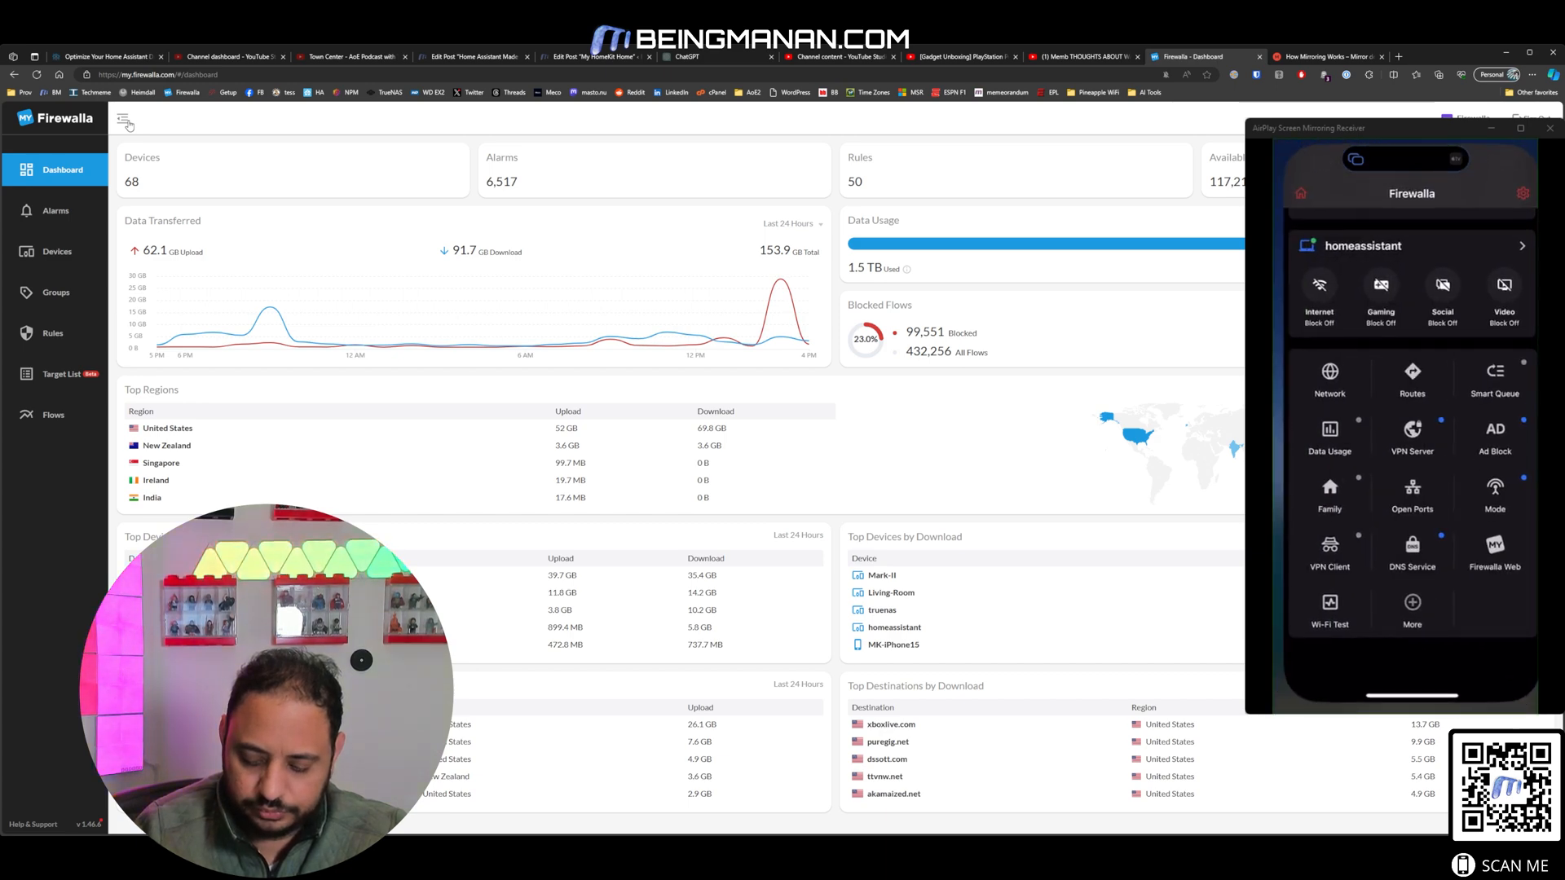
{"action": "left_click", "coordinate": [1412, 545]}
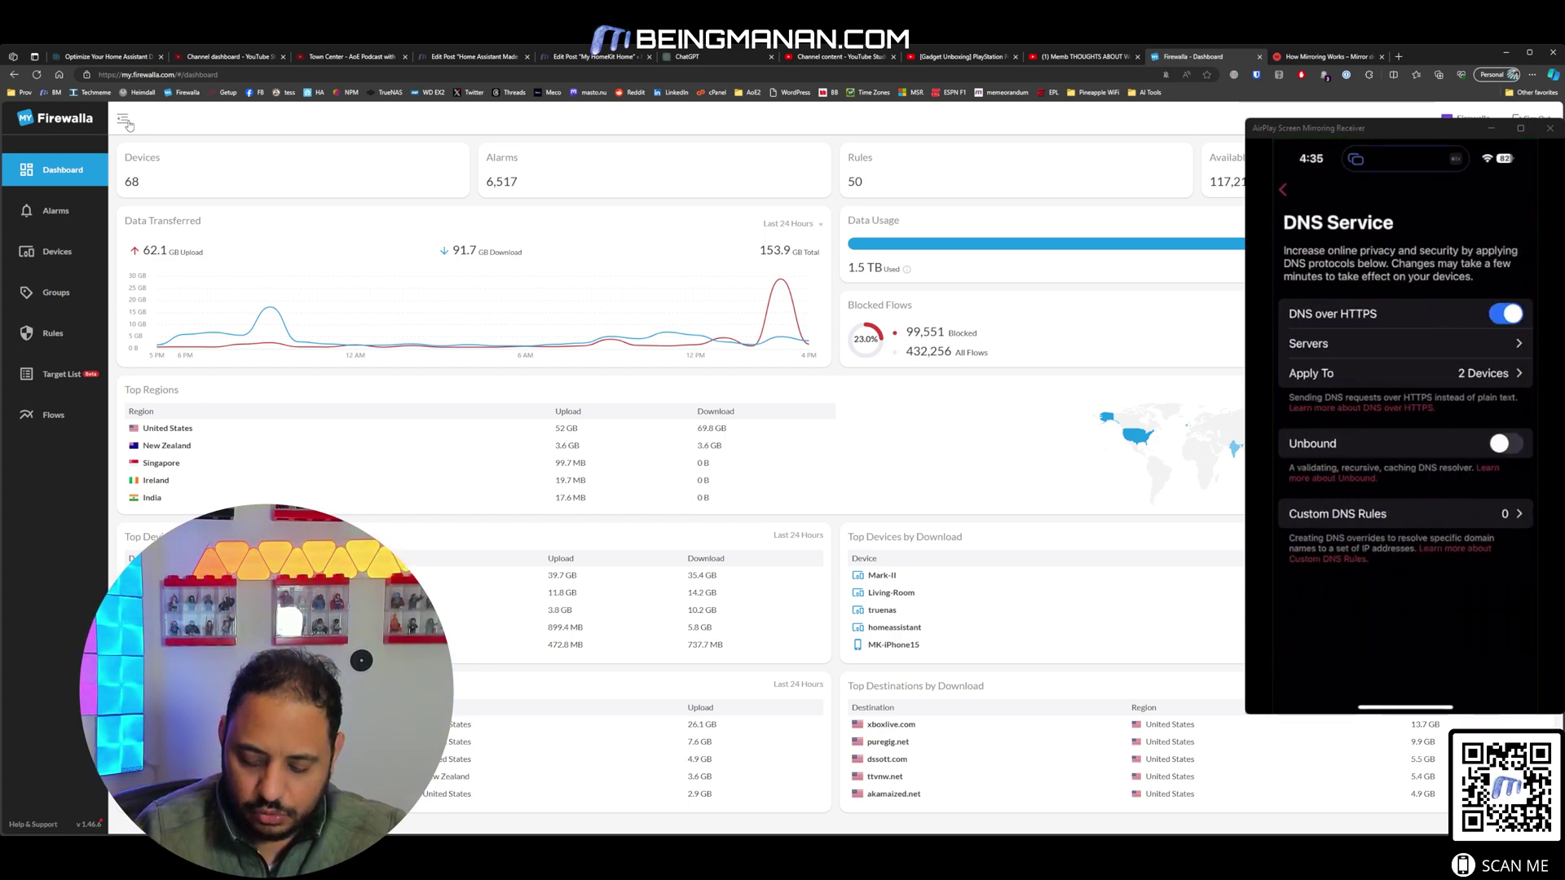